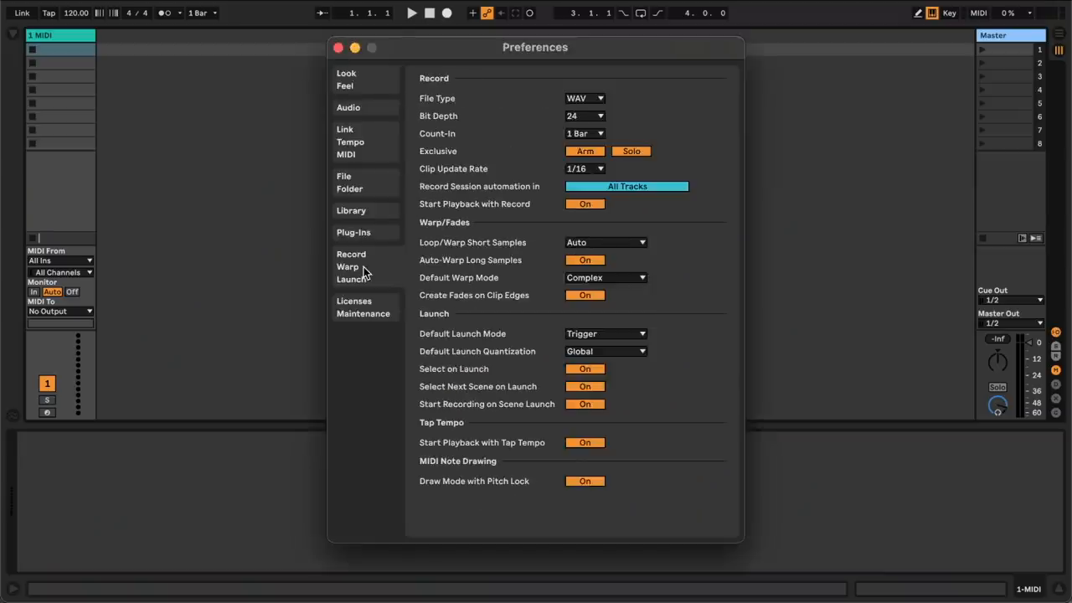
# - Switch Auto-Warp Long Samples off in the Record Warp Launch preferences and close them
pyautogui.click(584, 260)
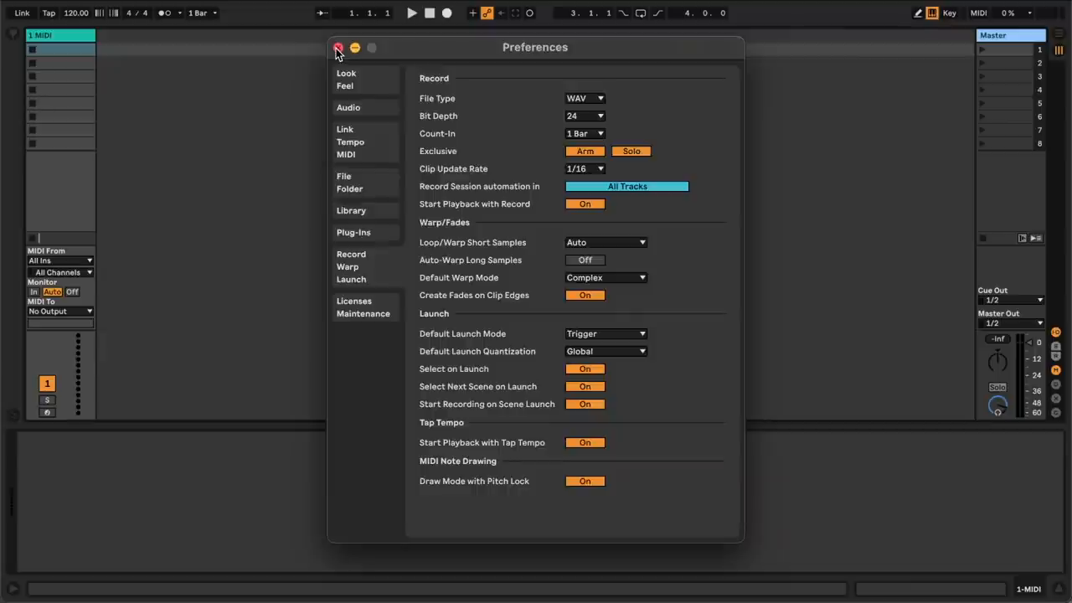
pyautogui.click(332, 47)
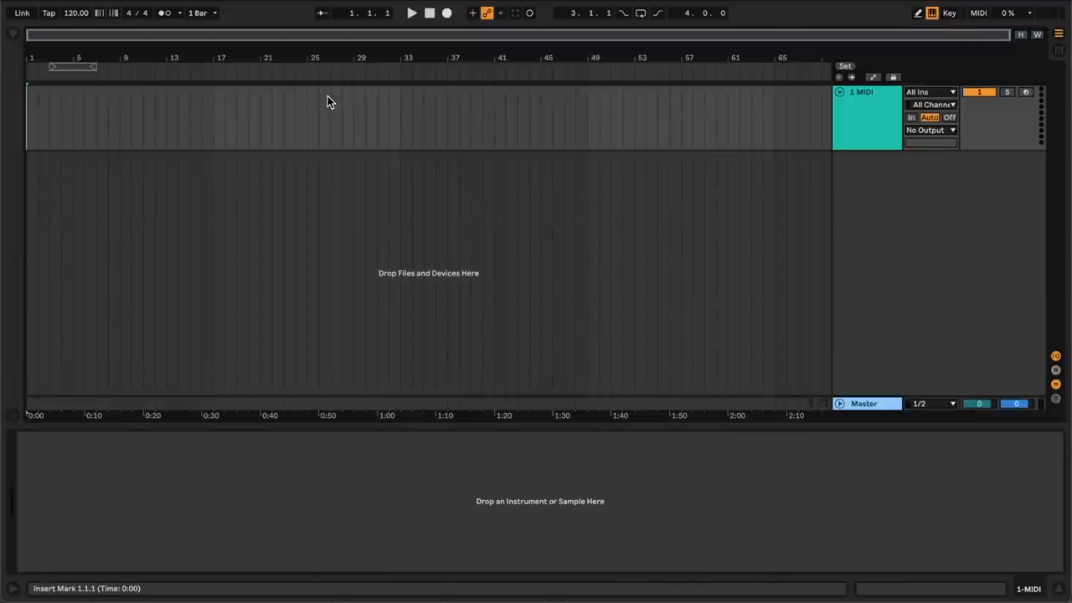
# - Select all WAV stems in the Roadtrip Stems 164bpm C minor folder
pyautogui.click(224, 576)
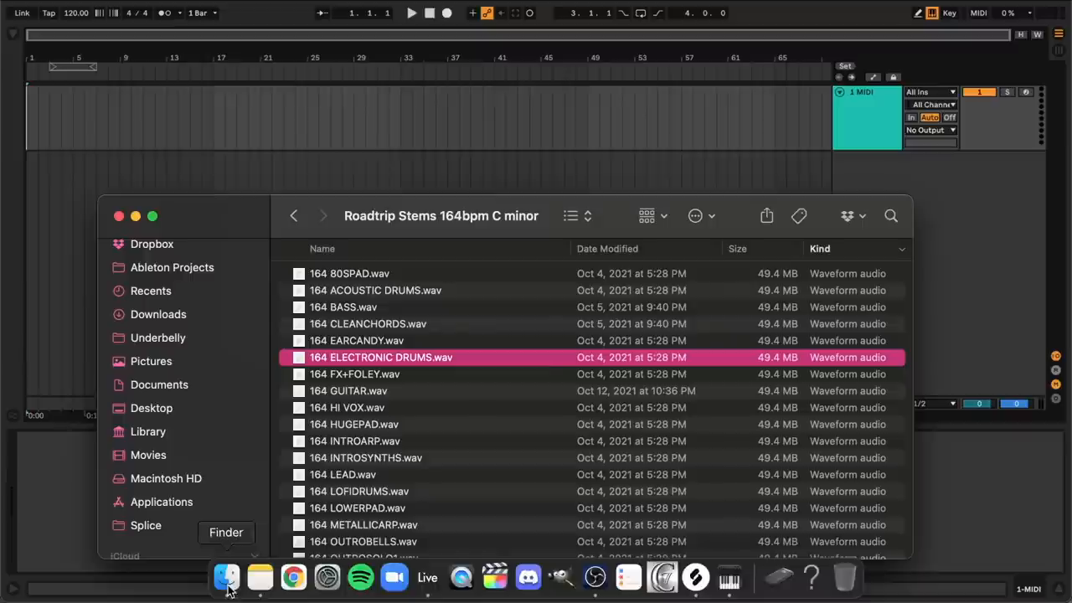
pyautogui.press('cmd+a')
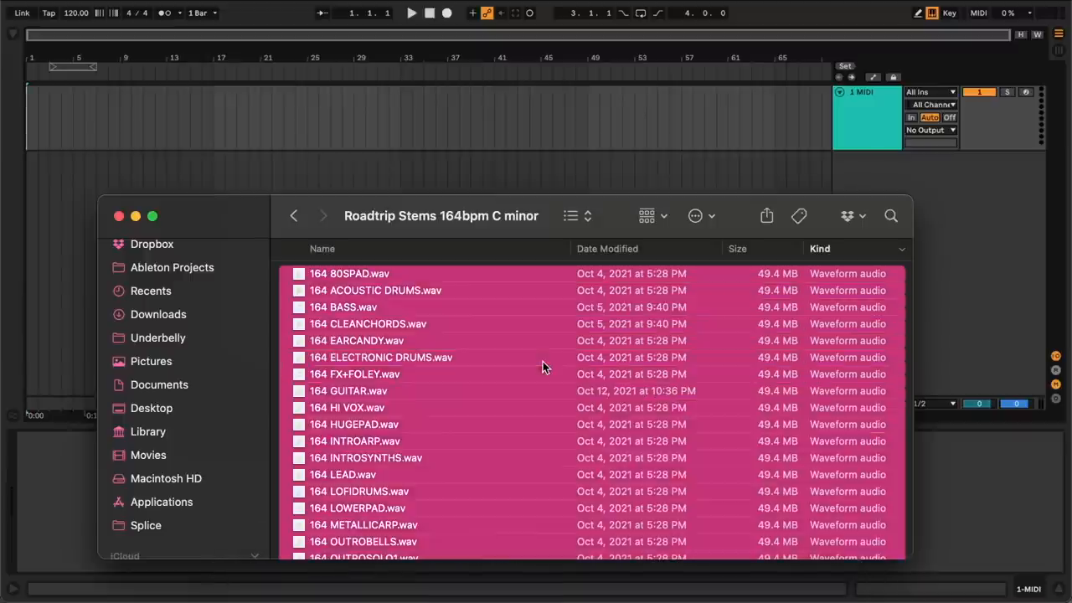
pyautogui.moveTo(131, 154)
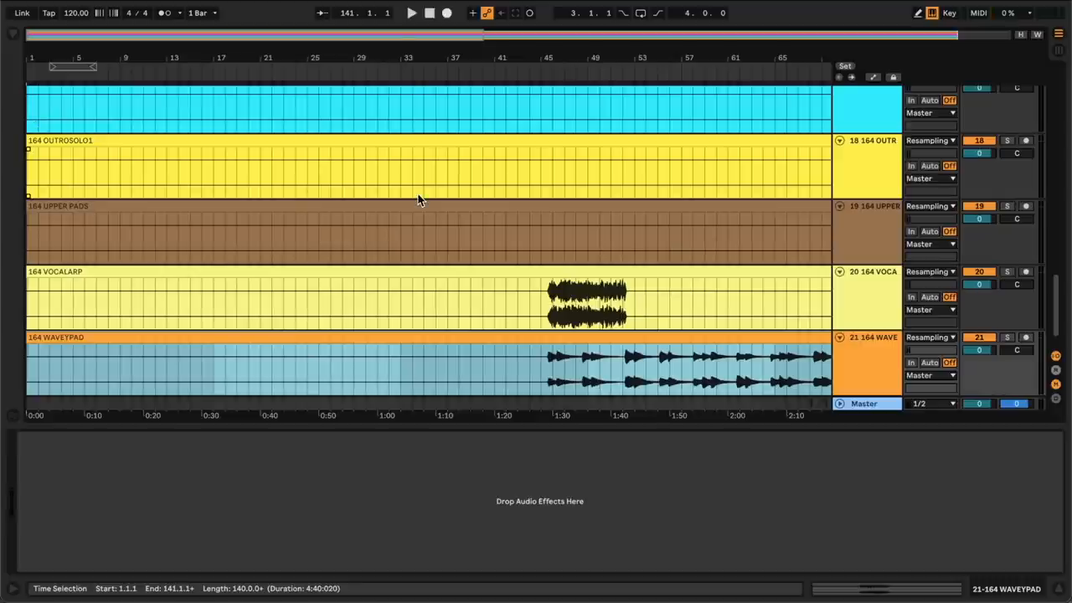
pyautogui.moveTo(794, 154)
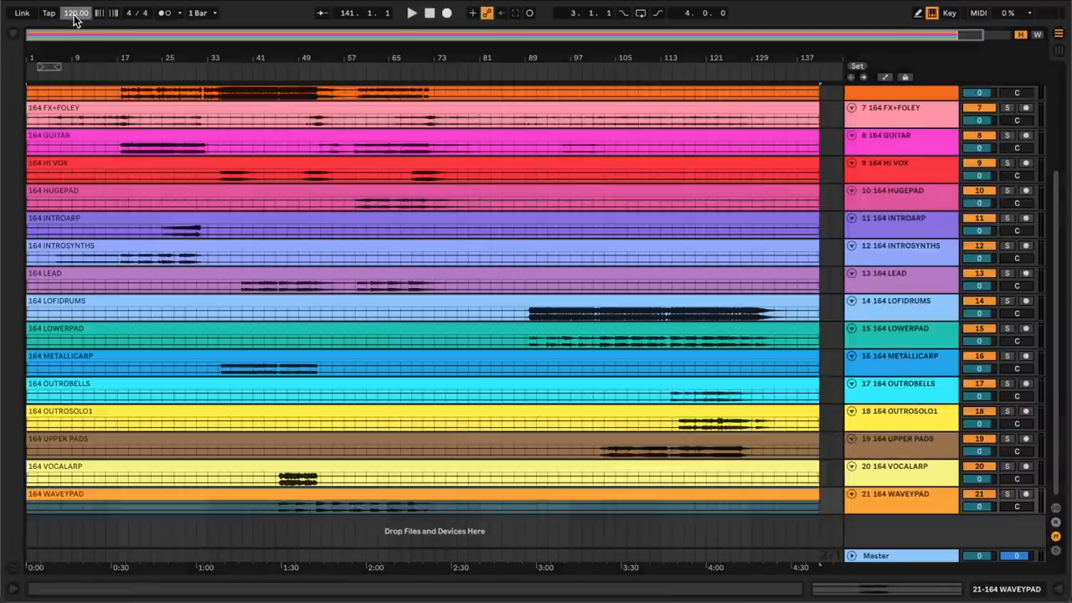
# - Set the Live tempo to 164.00 BPM for the stem arrangement
pyautogui.write('164.00')
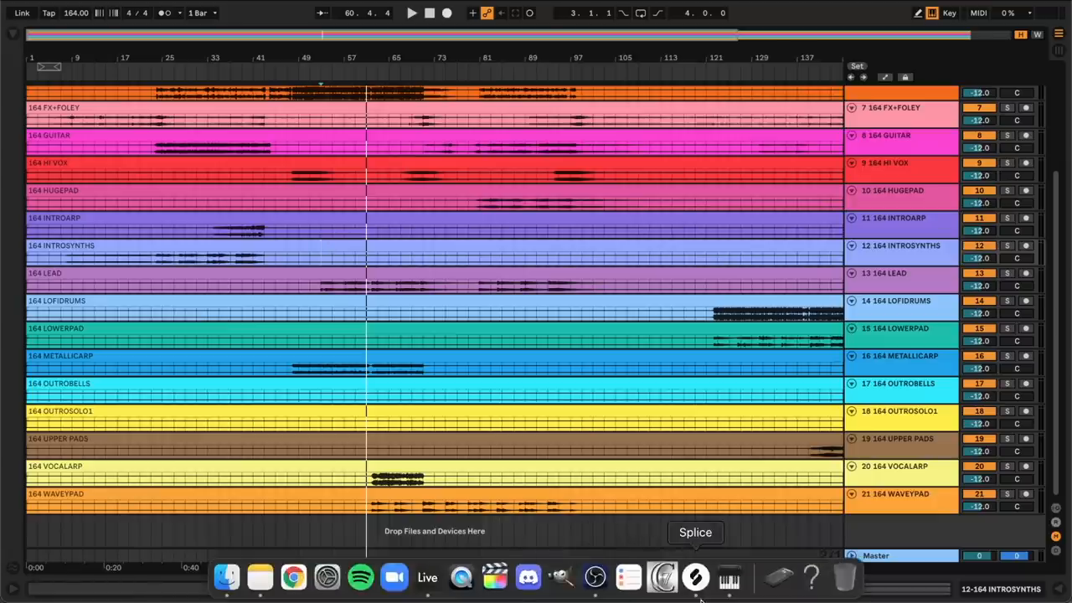
# - Search Splice for 'acapella' and browse to the Intonations pack results
pyautogui.click(695, 576)
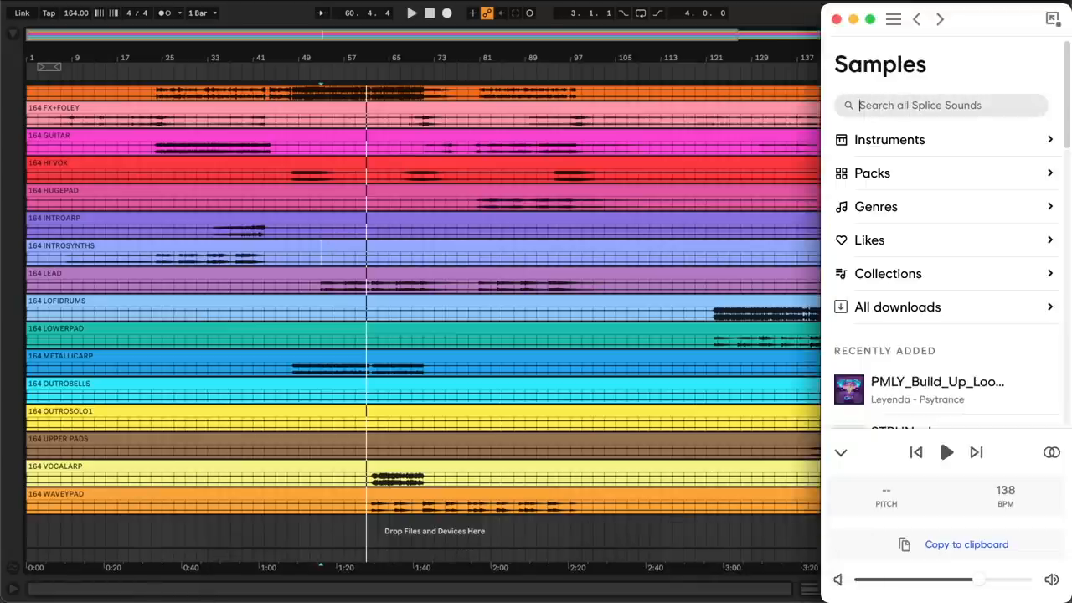
pyautogui.write('acapella')
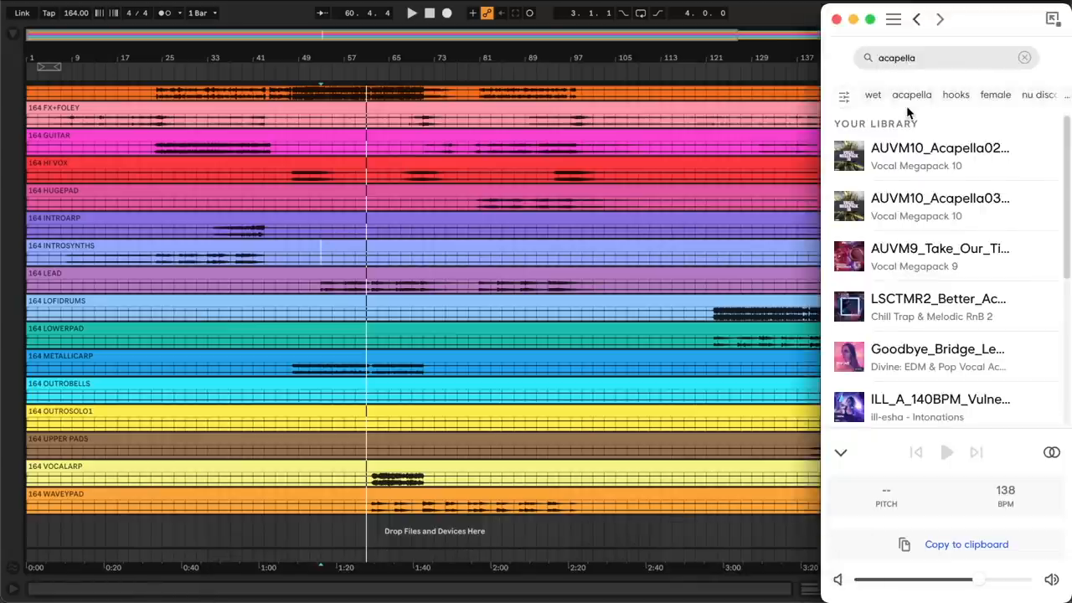
pyautogui.scroll(-3)
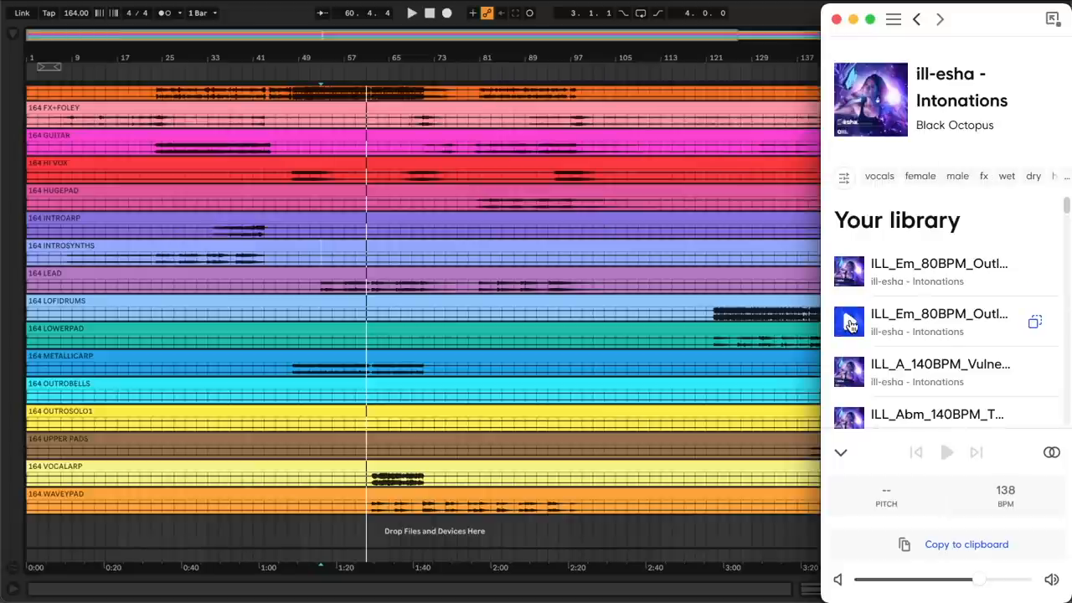
# - Preview ILL_A_140BPM Vulnerable Acapella and place it on a new track below the stems
pyautogui.click(847, 371)
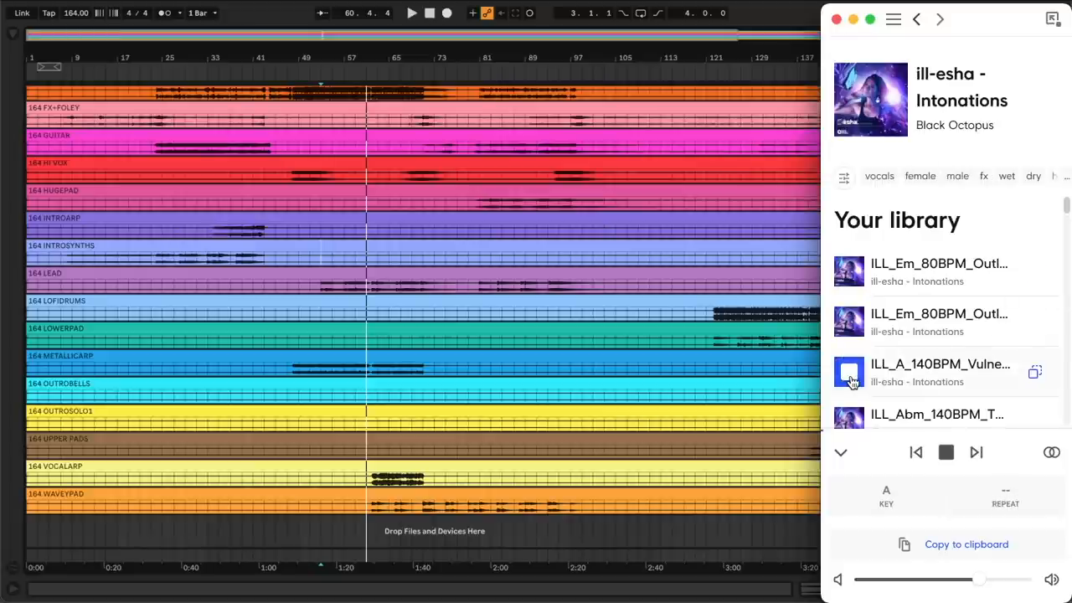
pyautogui.click(847, 373)
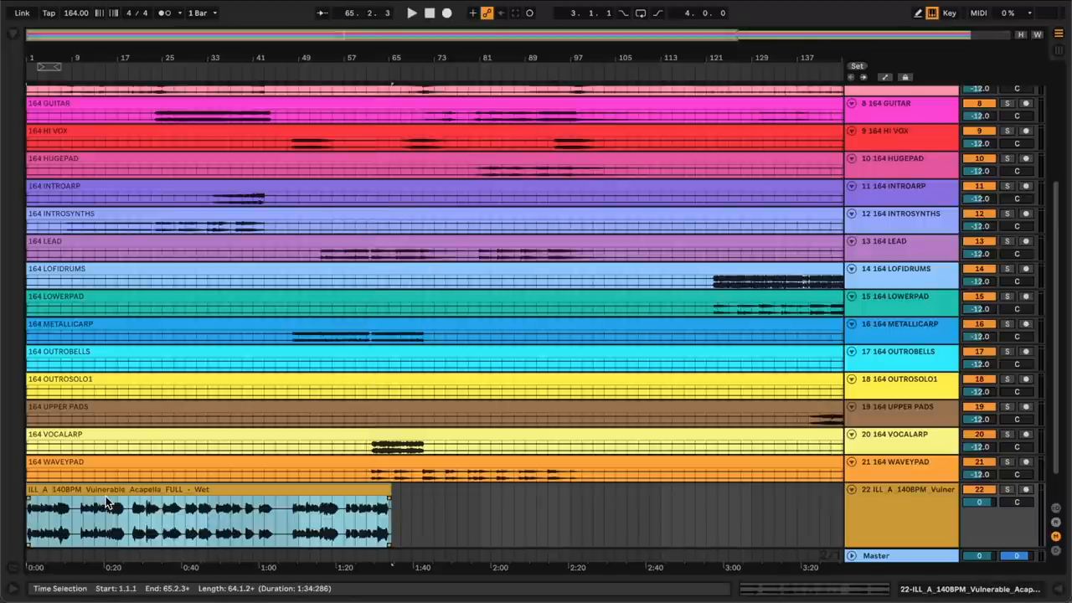
pyautogui.click(167, 528)
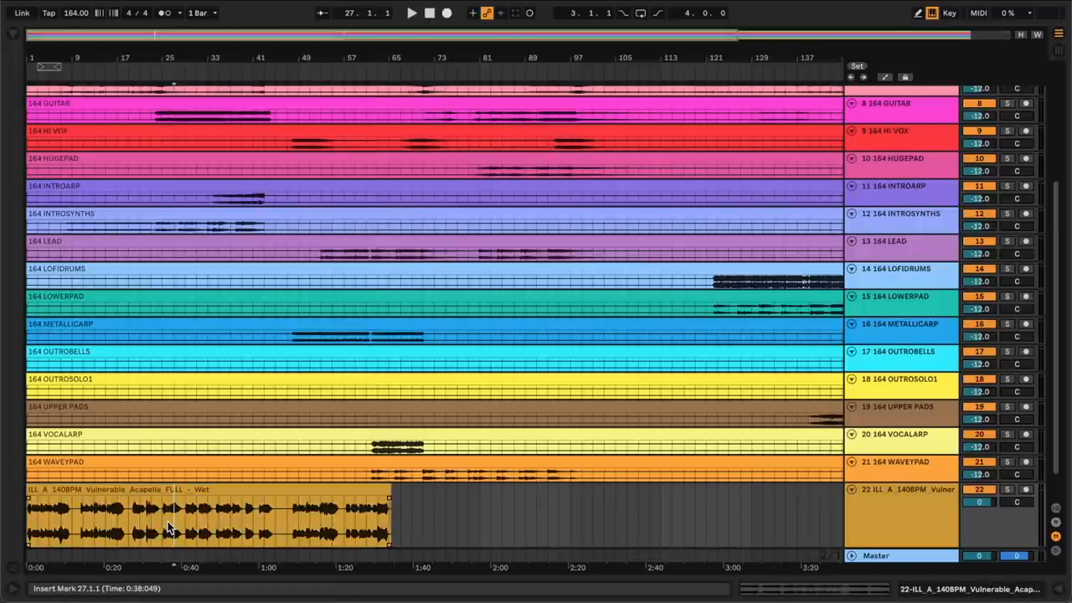